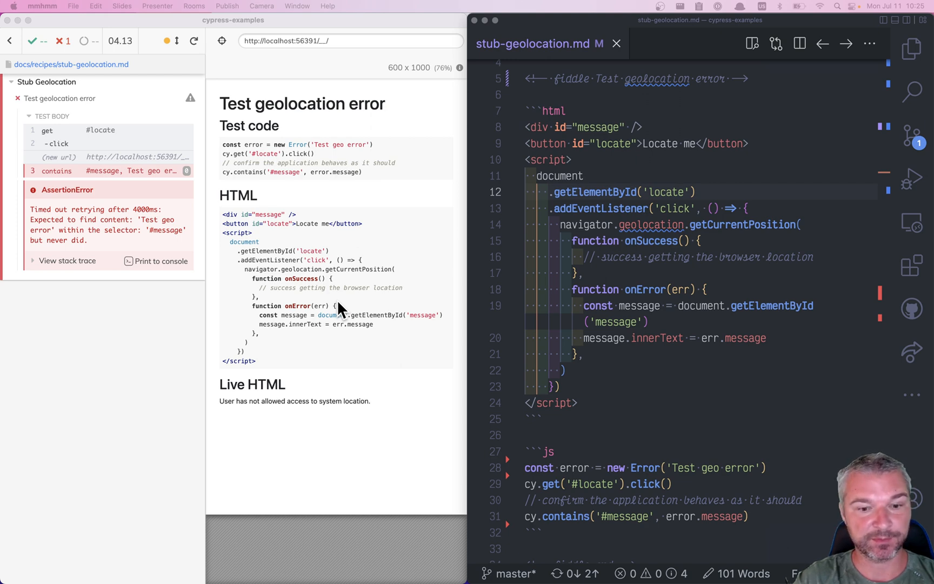
pyautogui.moveTo(675, 252)
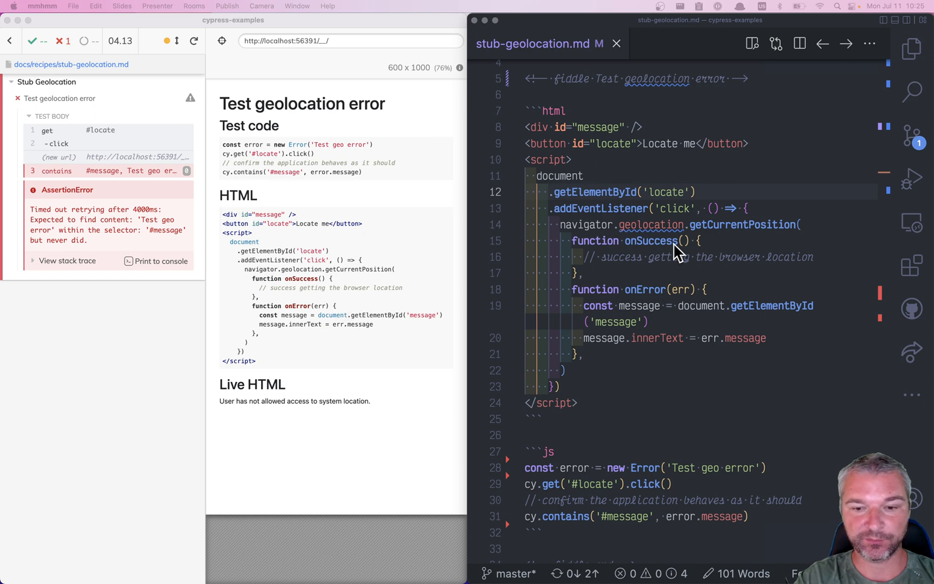
# - Review the page's onError handler before commenting out the click and message assertion lines
pyautogui.scroll(-3)
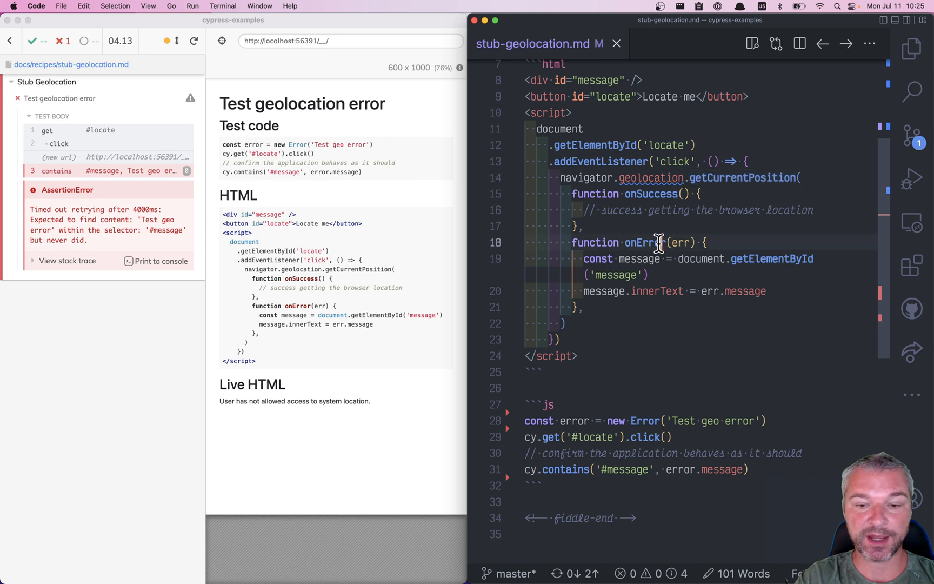
pyautogui.doubleClick(644, 242)
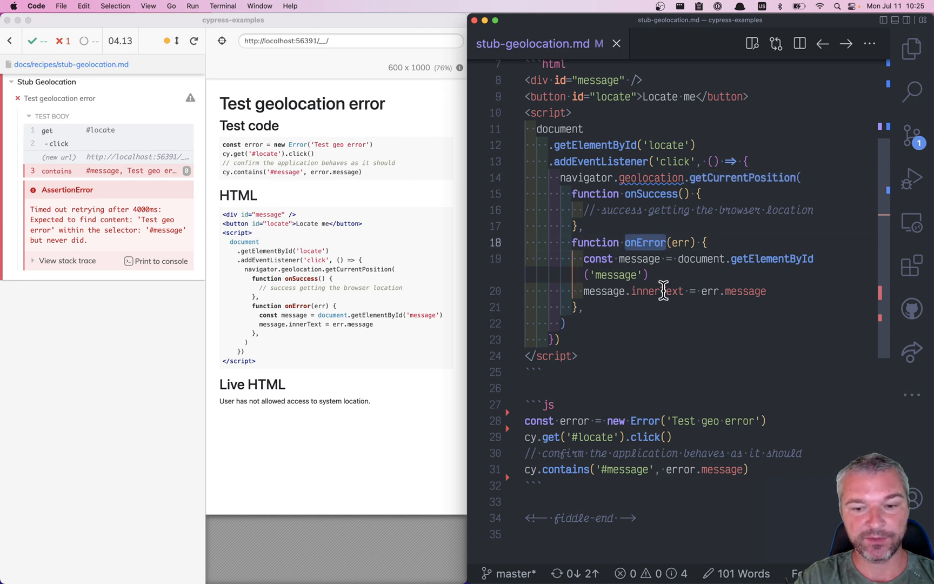
pyautogui.scroll(3)
pyautogui.write('// ')
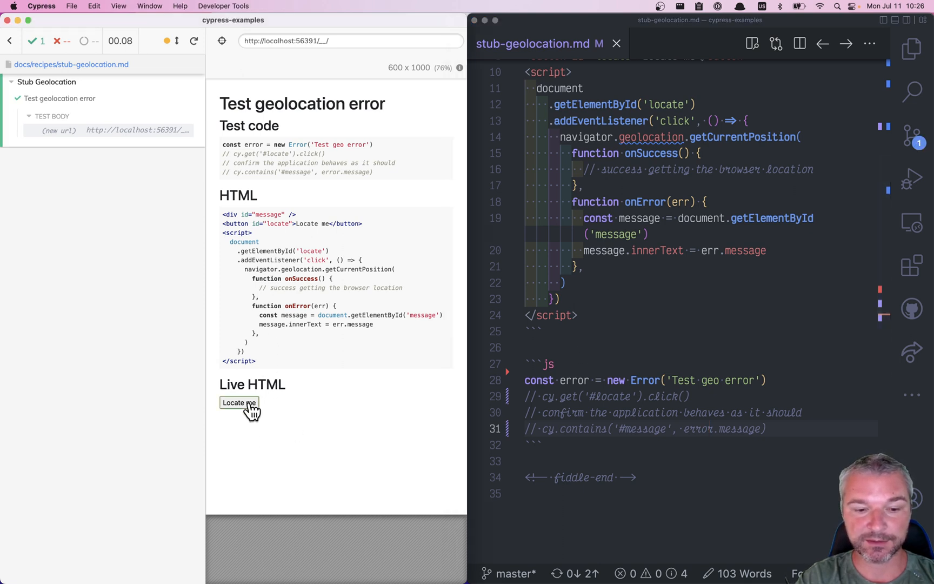
# - Trigger Locate me in the live preview to see 'User has not allowed access to system location'
pyautogui.click(238, 402)
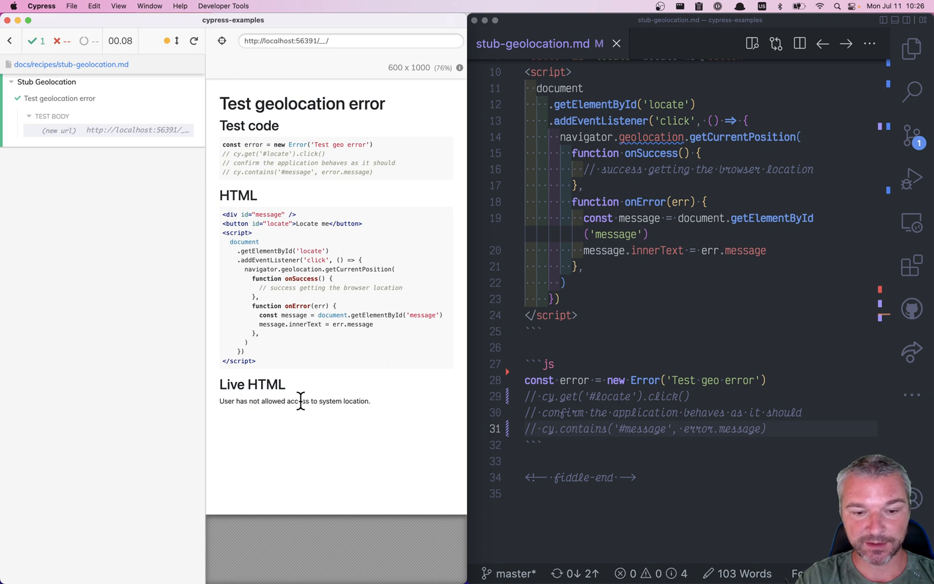
pyautogui.moveTo(320, 401)
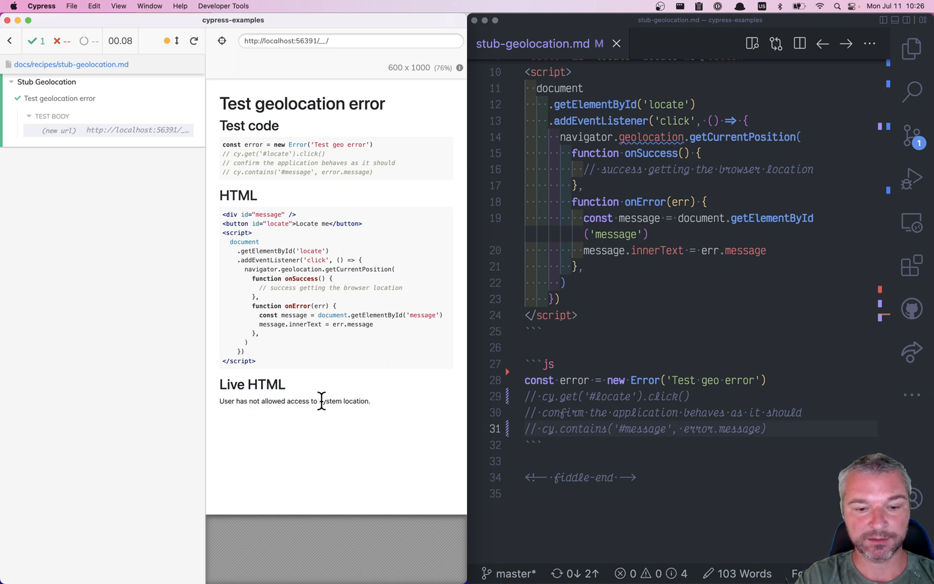
pyautogui.moveTo(681, 258)
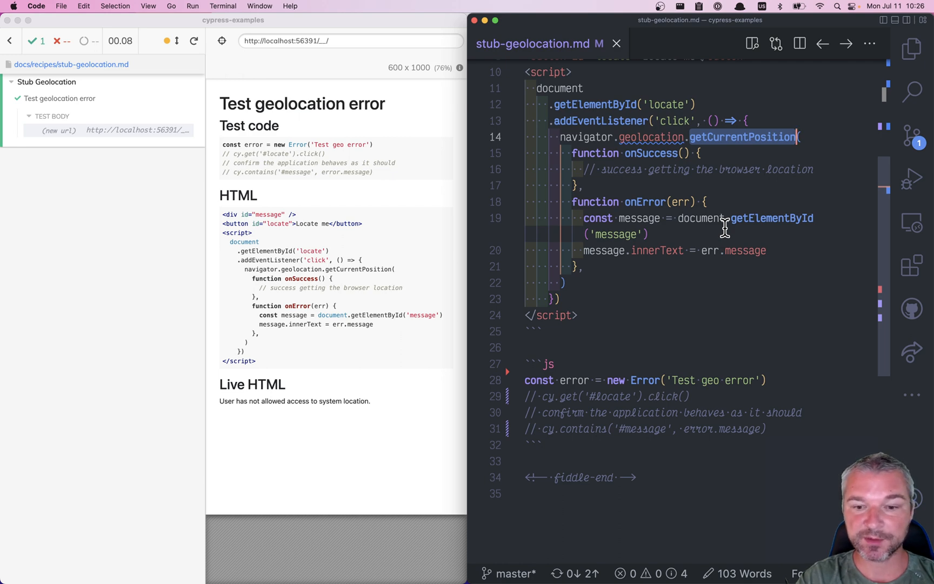
# - Add cy.window().then(win => ...) and begin cy.stub(win.navigator.geolocation, 'getCurrentPosition')
pyautogui.scroll(3)
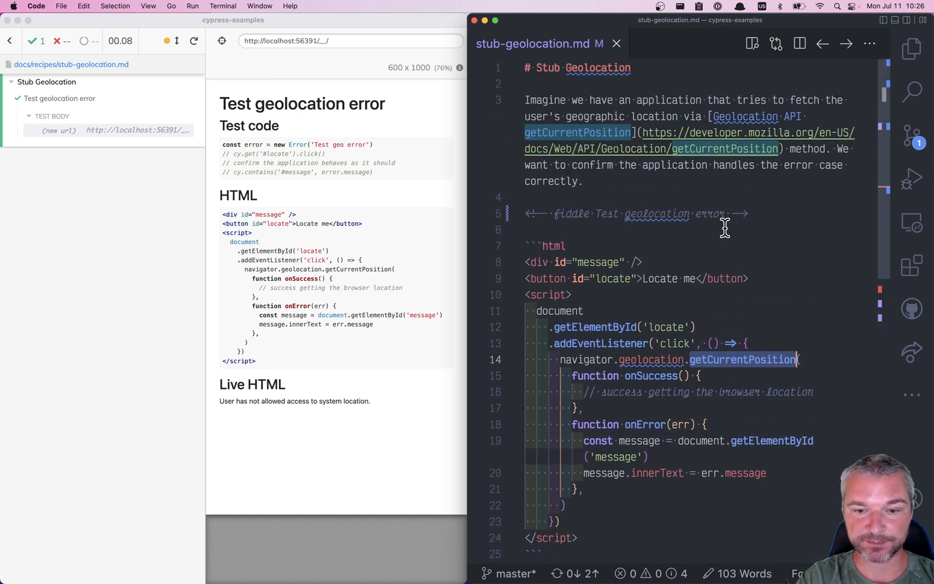
pyautogui.scroll(-3)
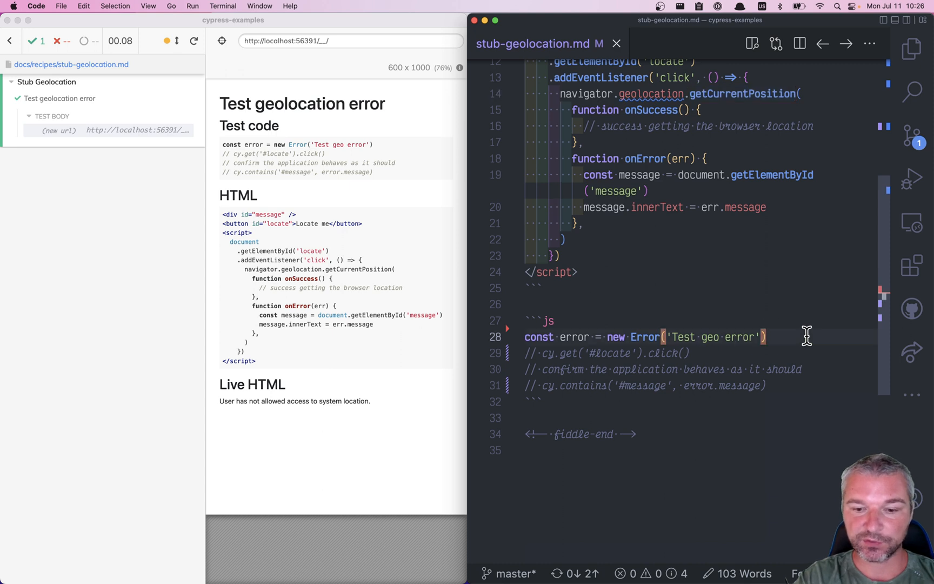
pyautogui.press('Return')
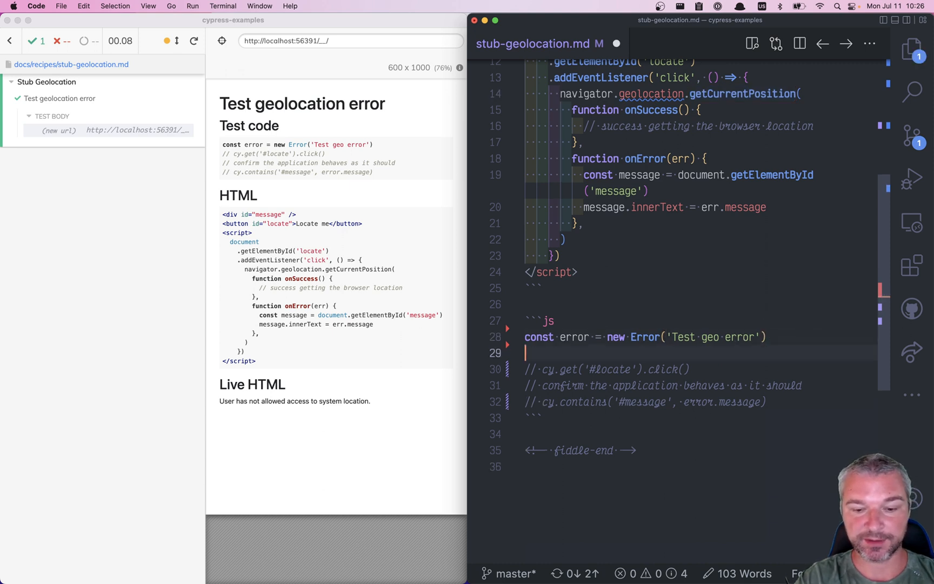
pyautogui.write('cy.wid')
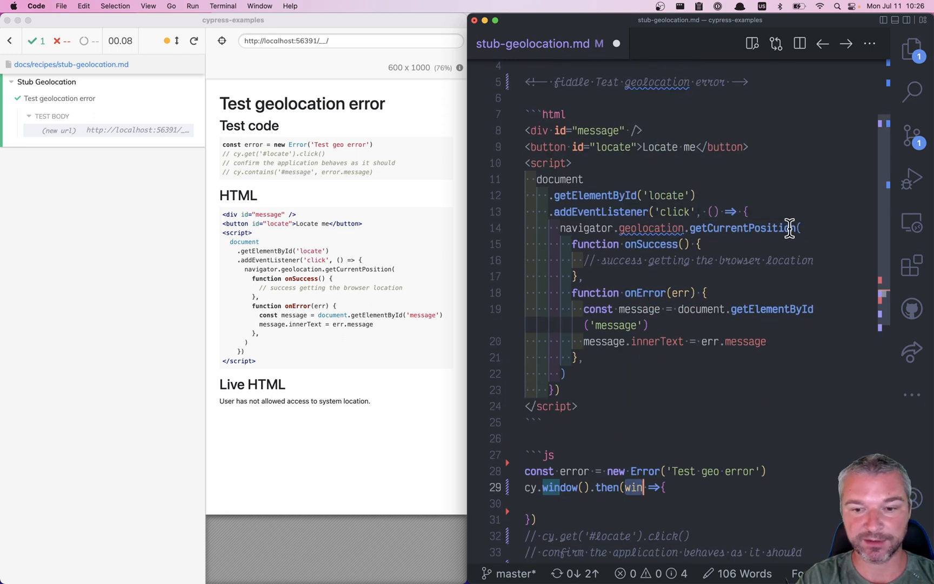
pyautogui.scroll(-3)
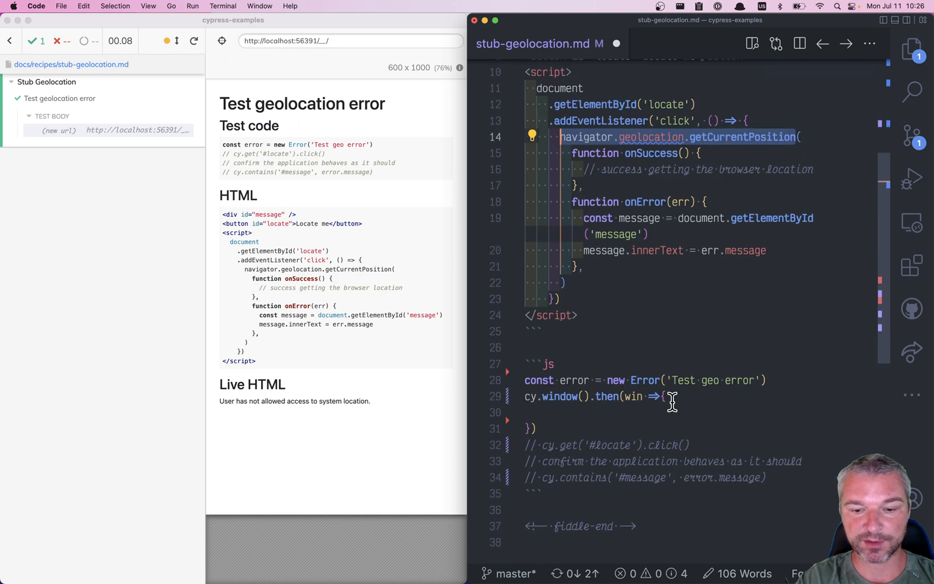
pyautogui.write('cy.stub(win)')
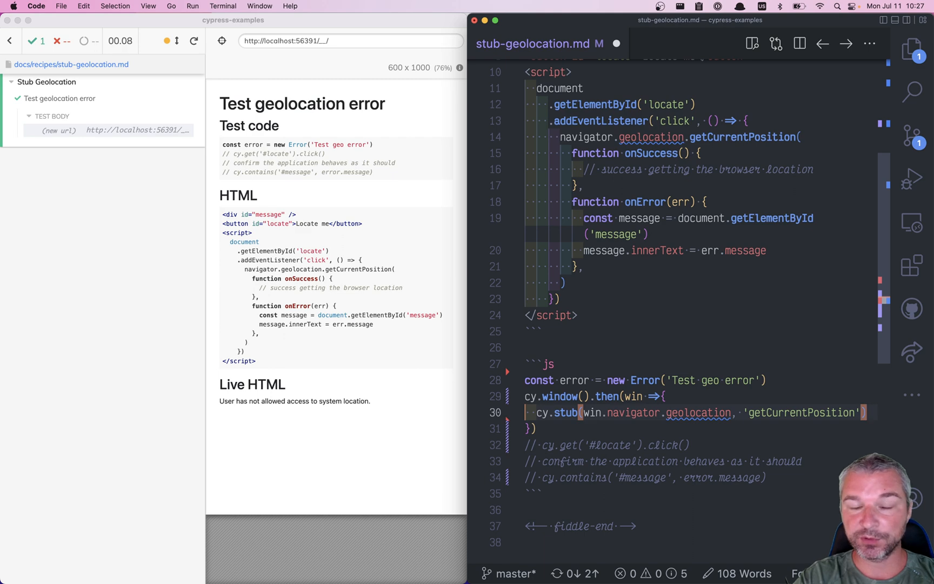
pyautogui.write('.callFake')
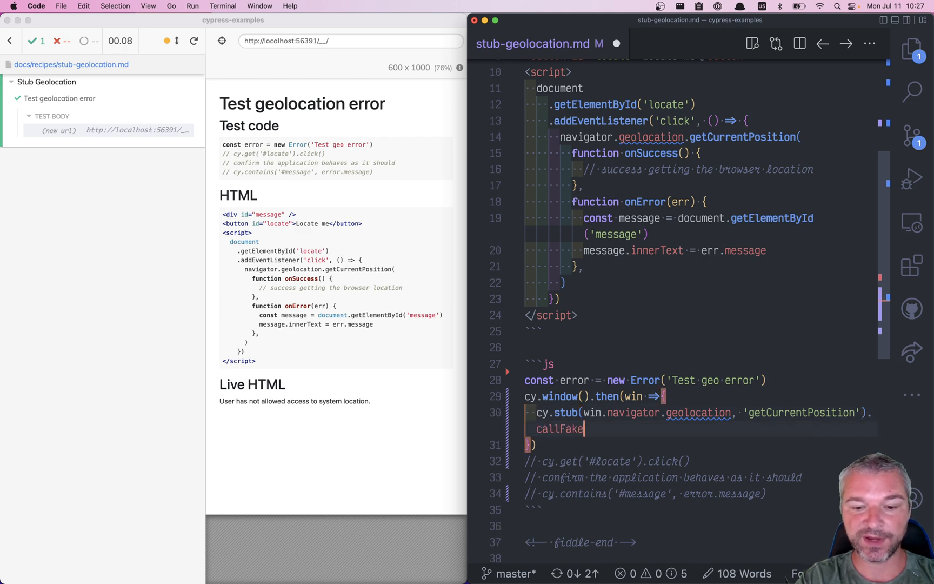
# - Give the stub a callsFake((onSuccess, onError) => { onError(error) }) implementation
pyautogui.write('(on)')
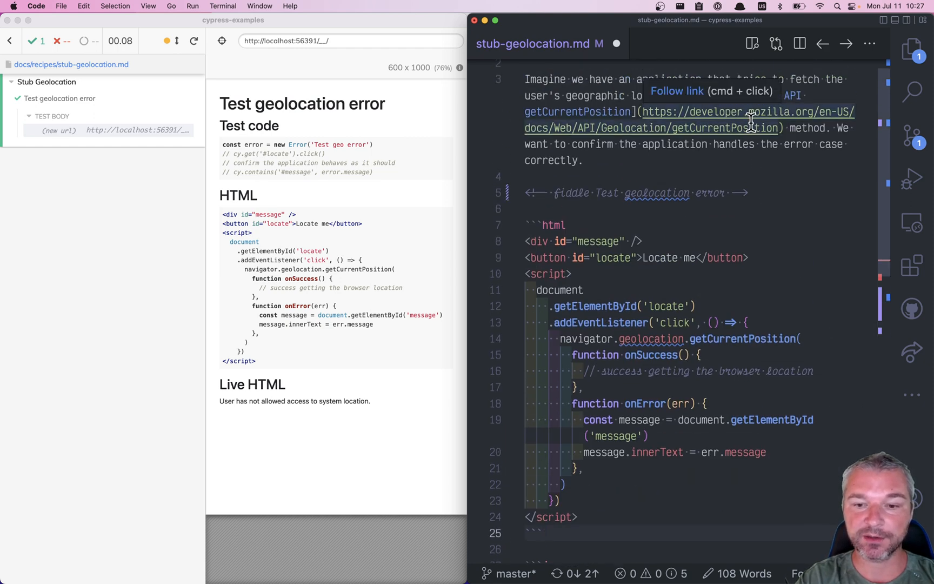
pyautogui.scroll(-3)
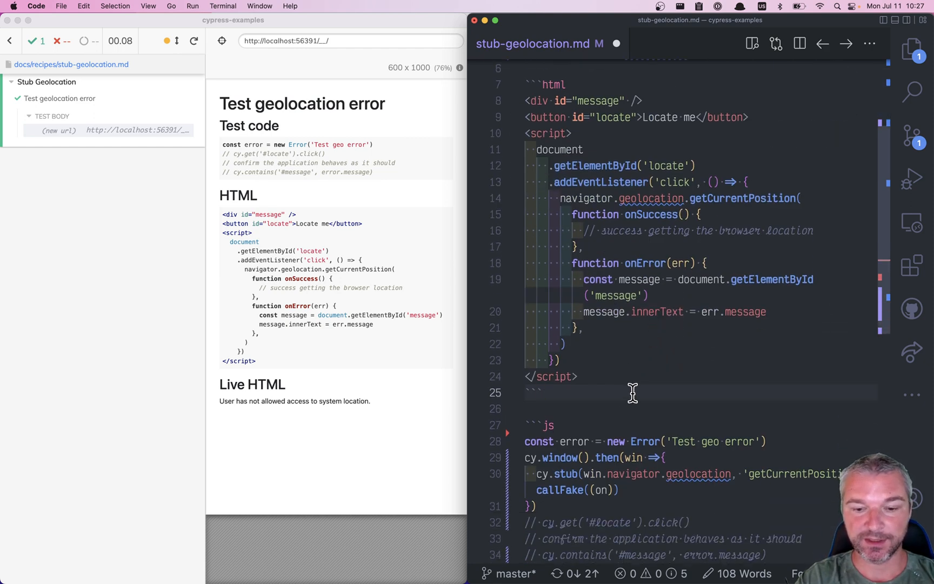
pyautogui.scroll(-3)
pyautogui.write('Success')
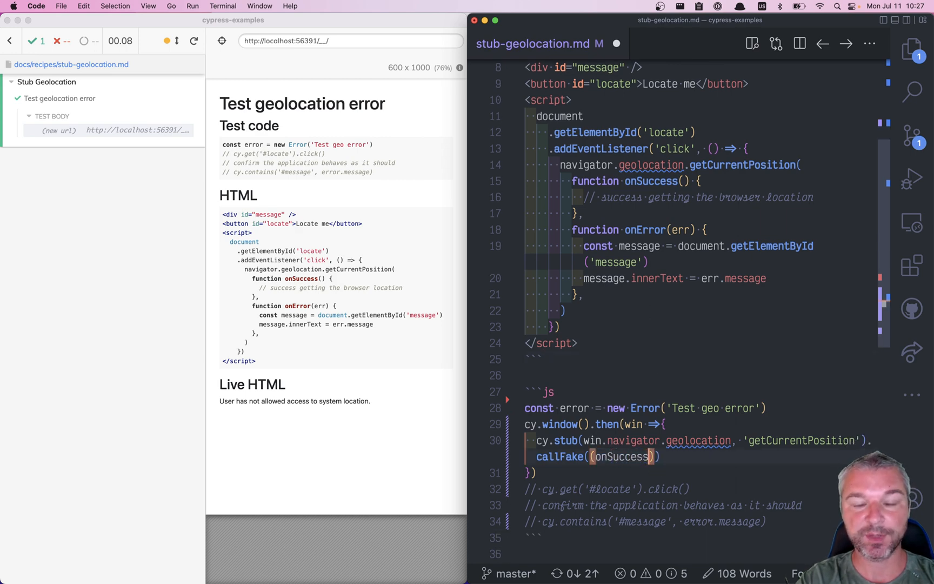
pyautogui.write(', onError')
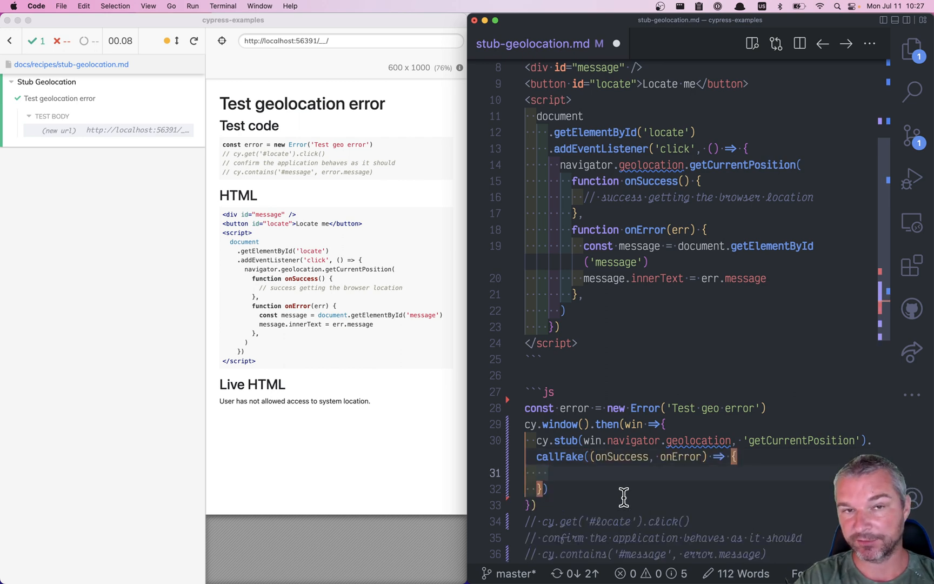
pyautogui.moveTo(627, 470)
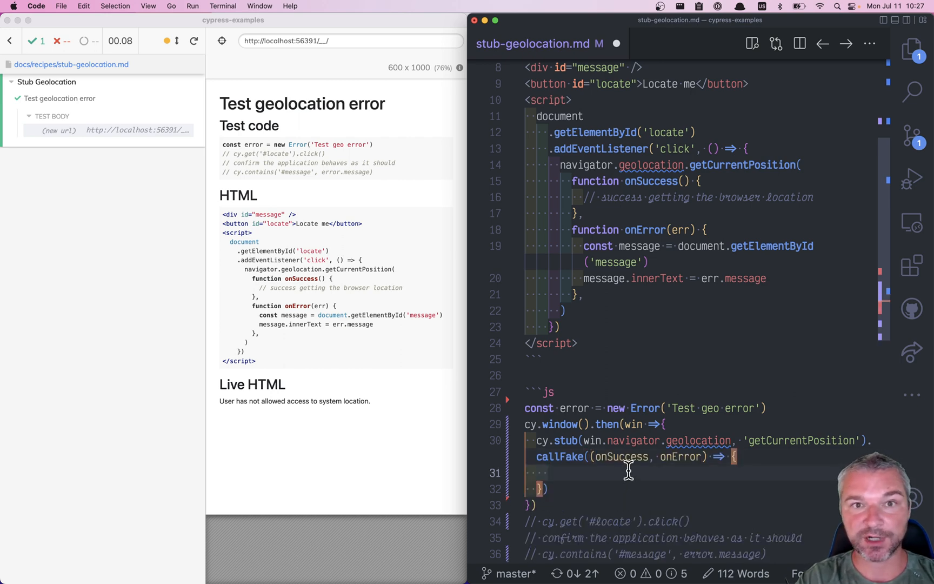
pyautogui.doubleClick(619, 456)
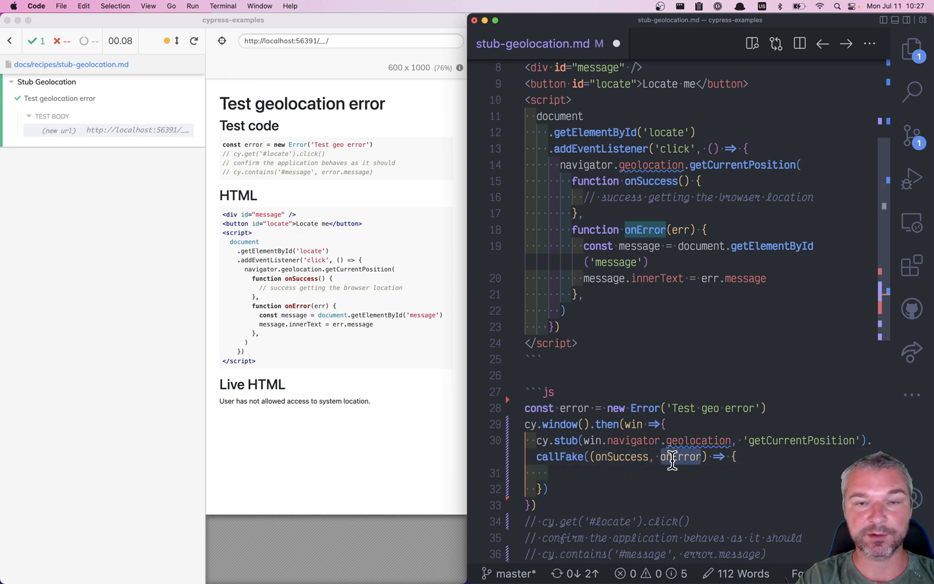
pyautogui.write('onError(')
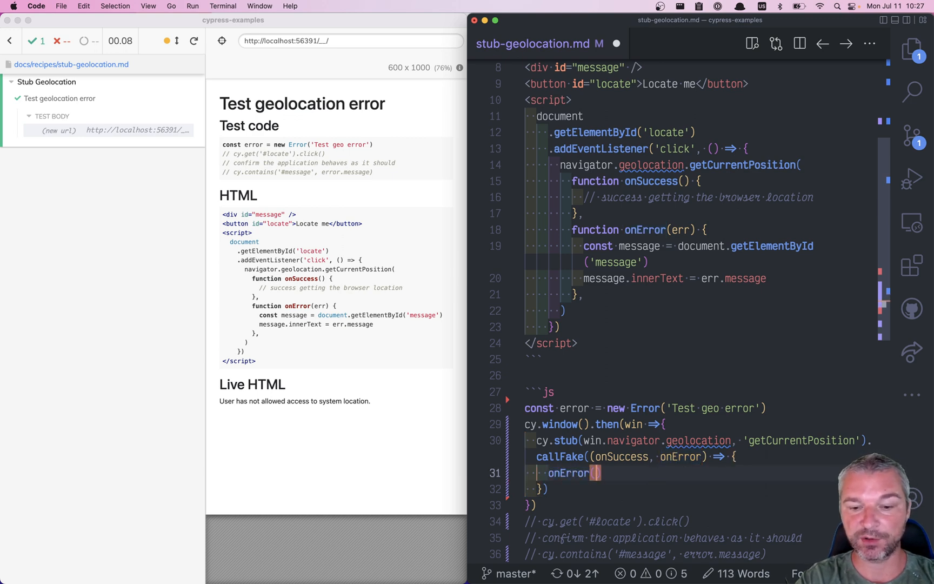
pyautogui.write('error')
pyautogui.click(699, 490)
pyautogui.write(".as('")
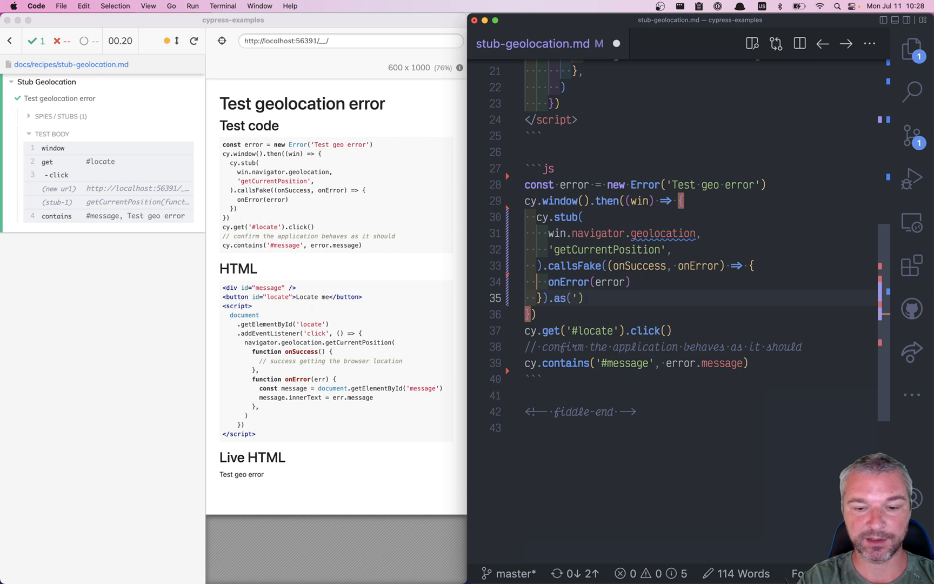
pyautogui.write('geoStub')
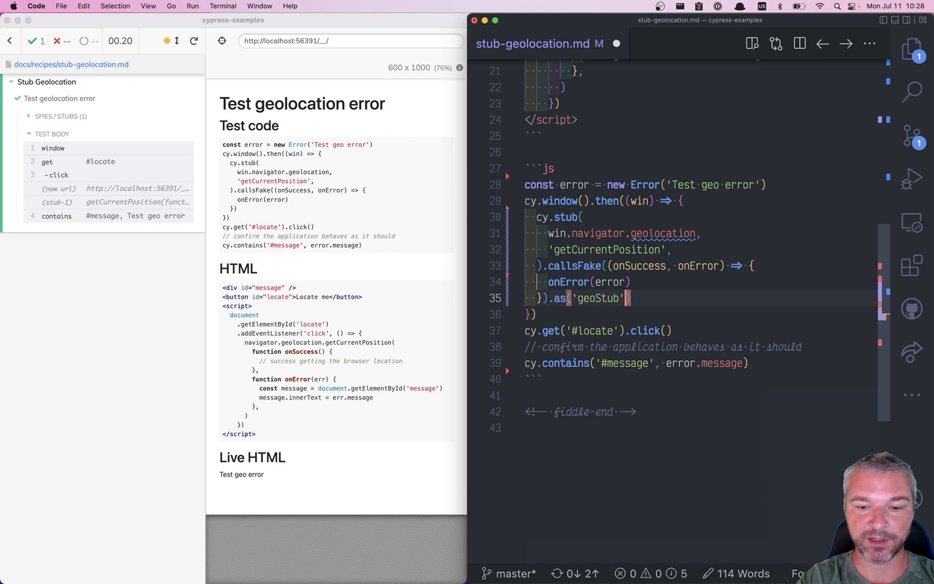
pyautogui.press('Enter')
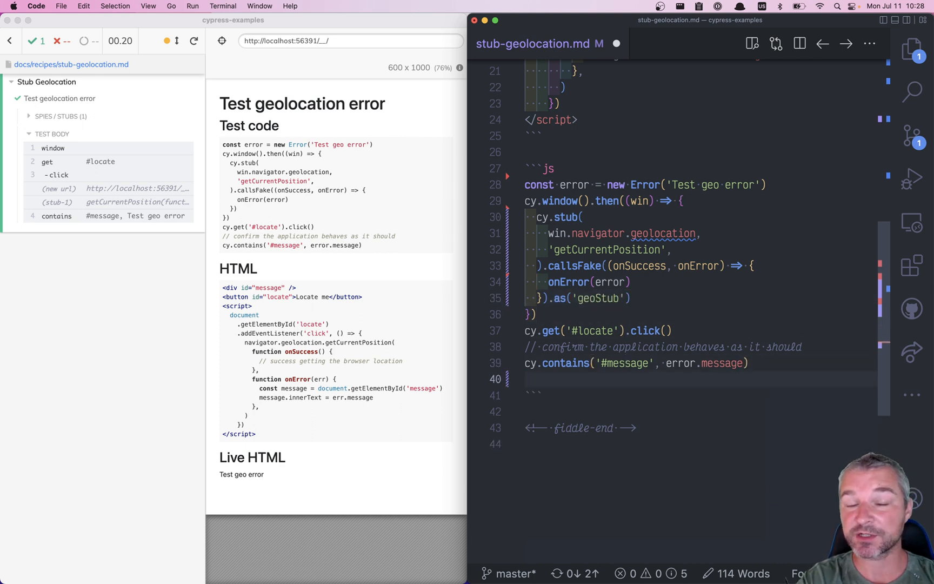
pyautogui.write('cy')
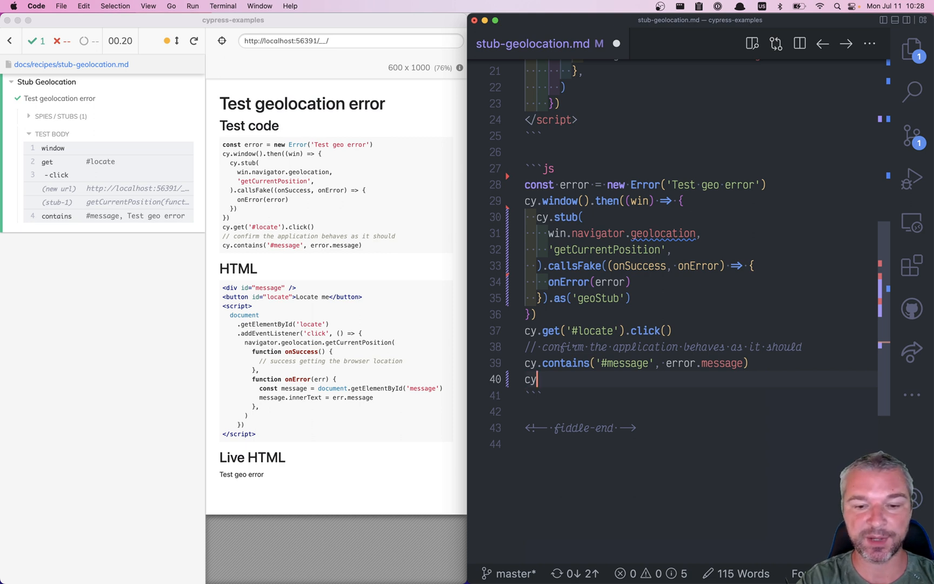
pyautogui.write(".get('@geoStub')")
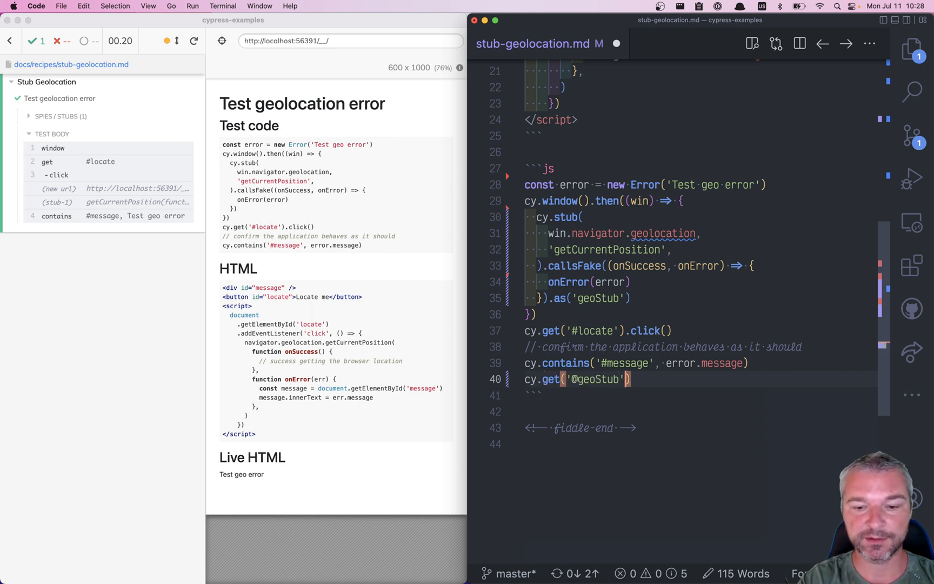
pyautogui.write(".should('")
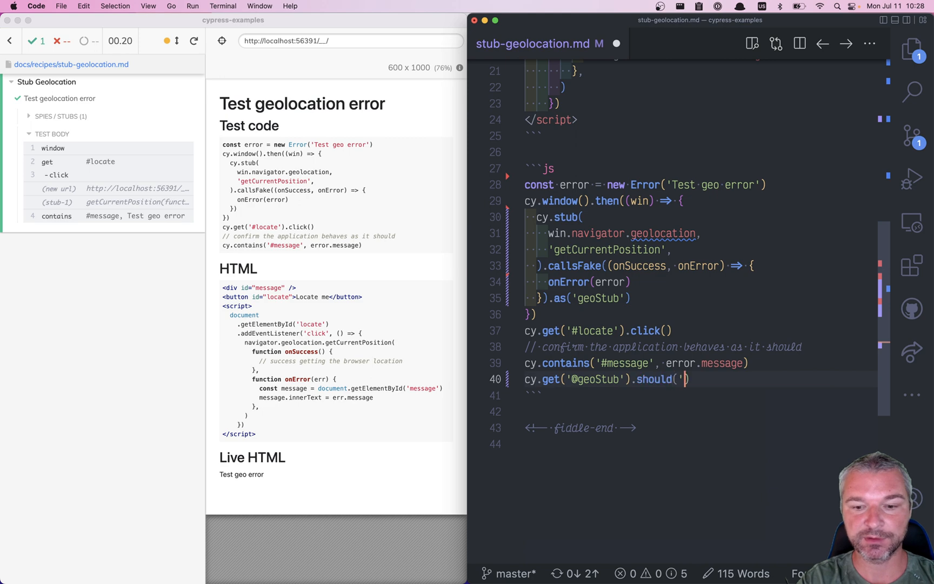
pyautogui.write('have.been.cale')
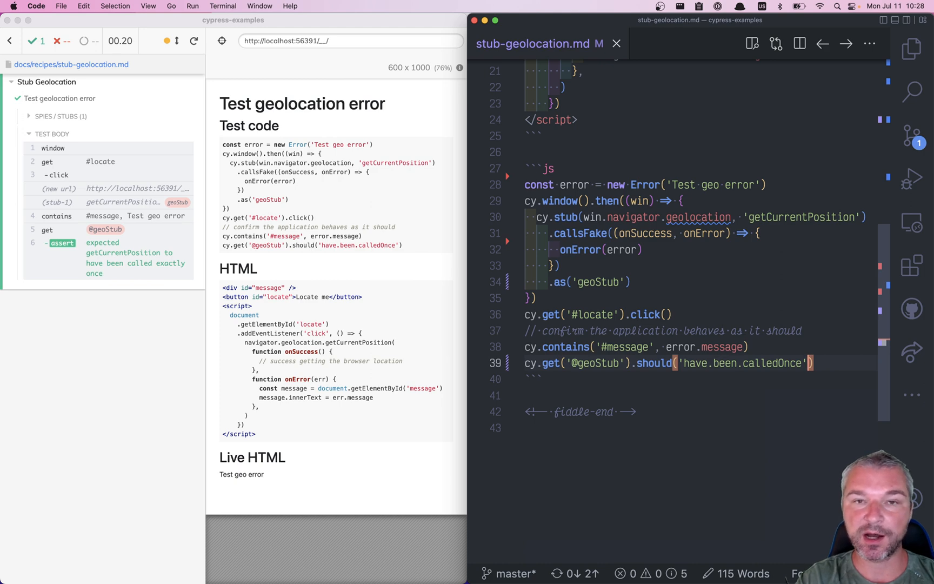
pyautogui.scroll(3)
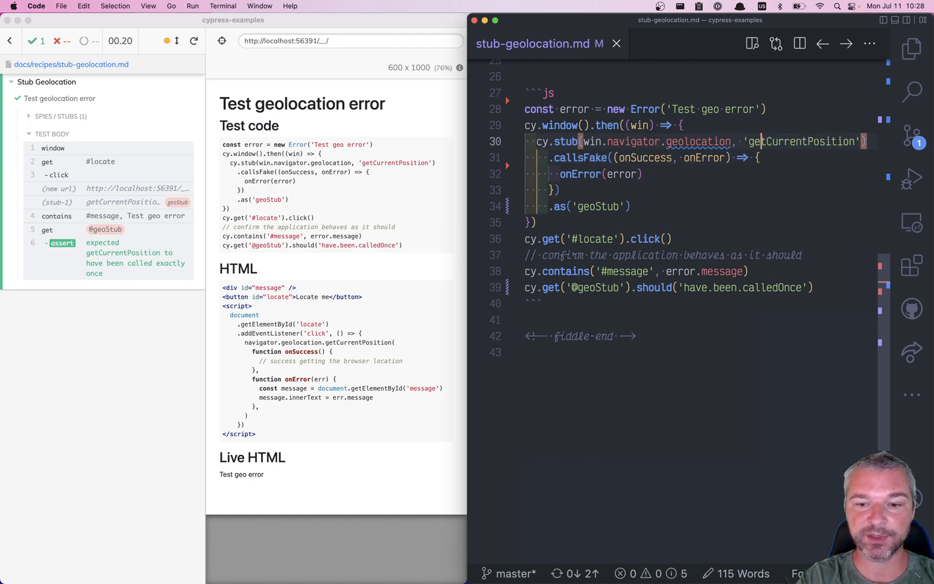
# - Replace the callsFake block with .callsArgWith(1, error) and save
pyautogui.write('.callsArgWith')
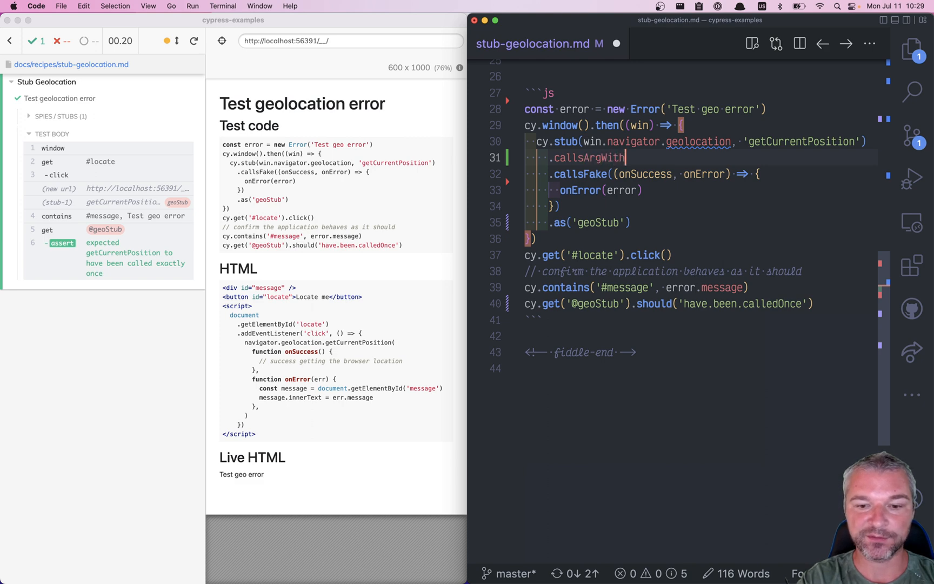
pyautogui.write('(')
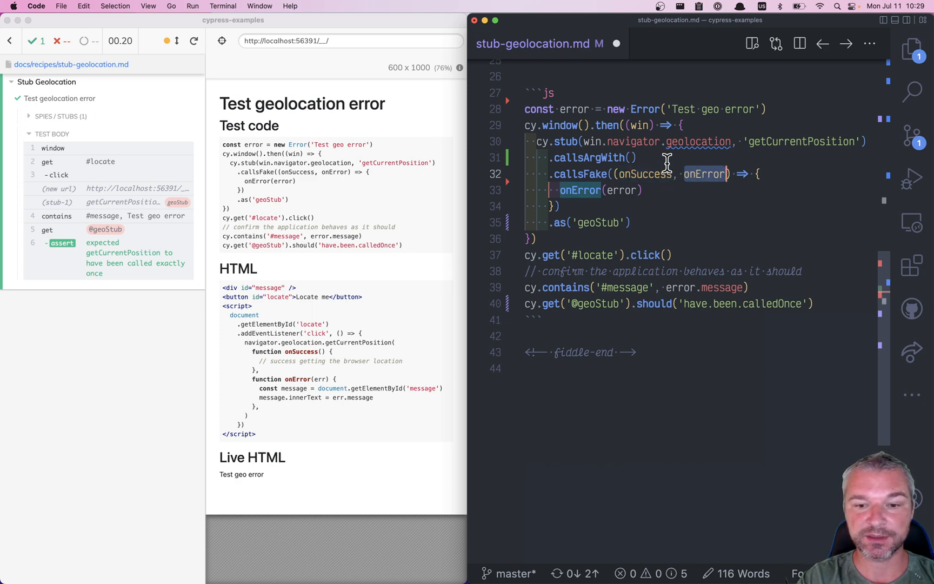
pyautogui.write('1')
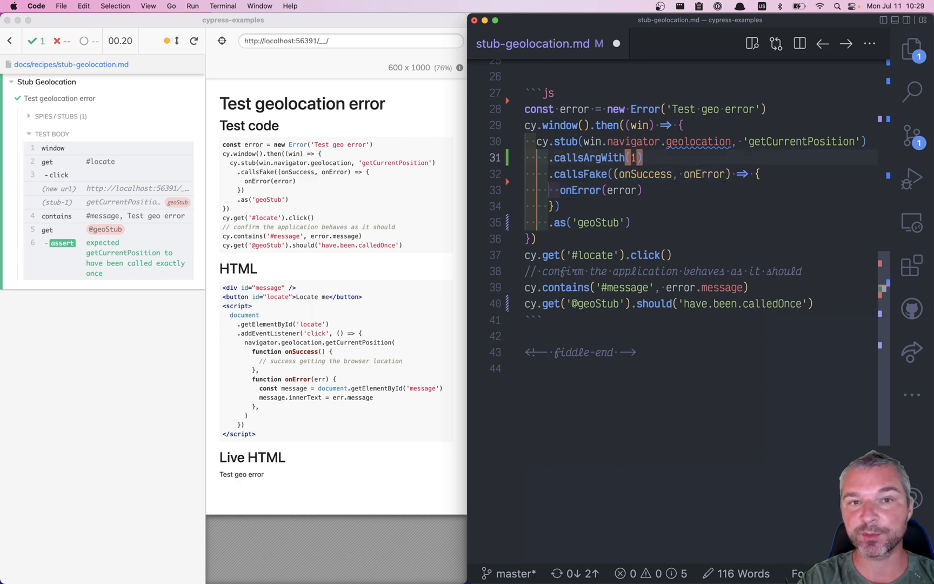
pyautogui.write(', error')
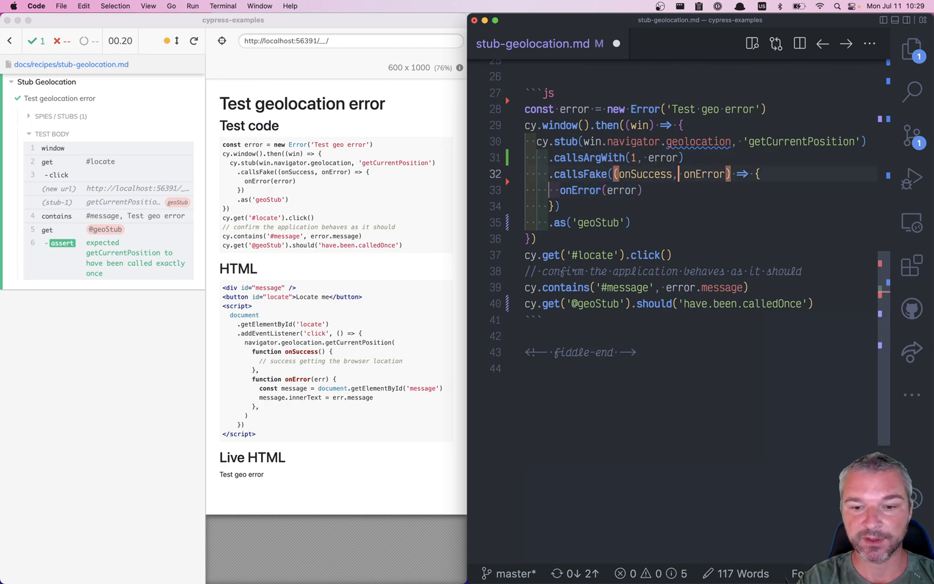
pyautogui.press('Backspace')
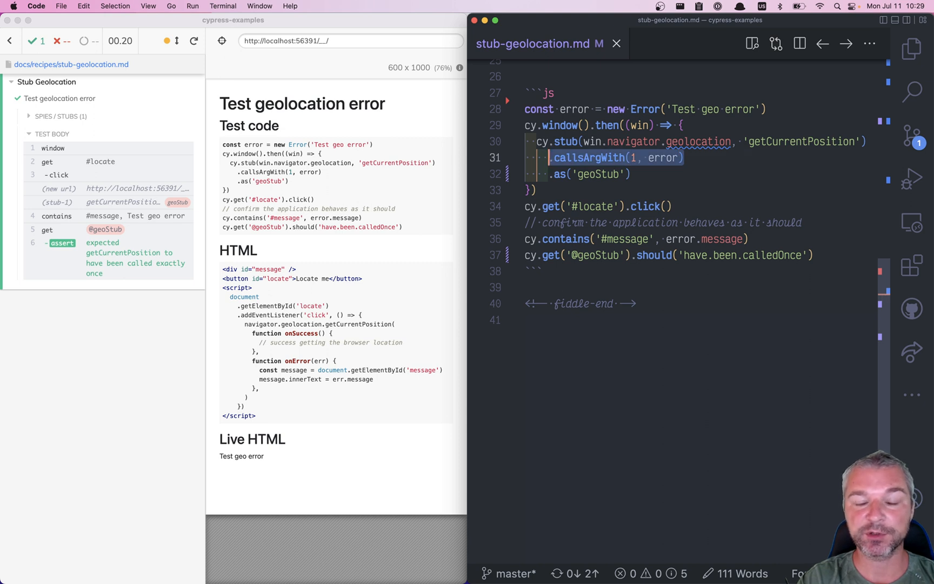
pyautogui.click(576, 109)
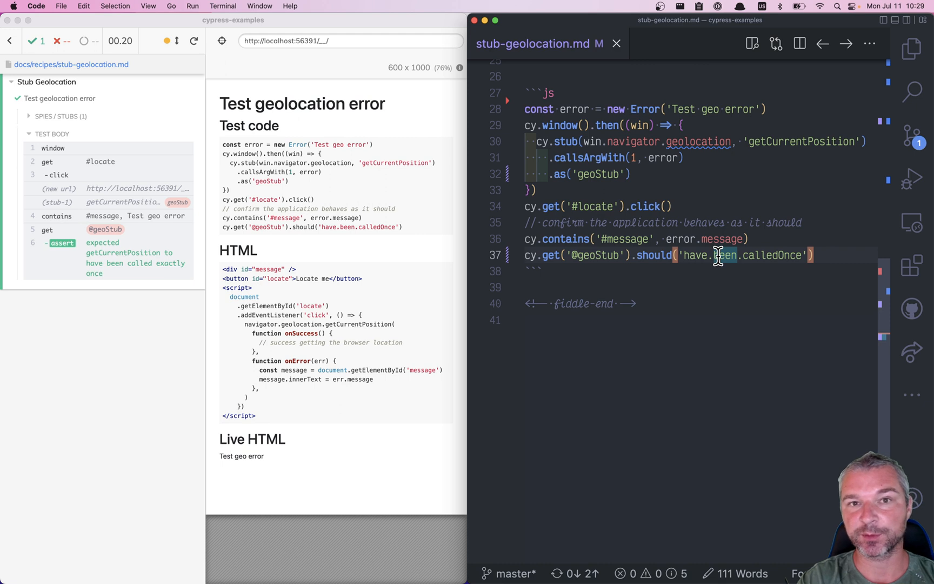
pyautogui.moveTo(757, 243)
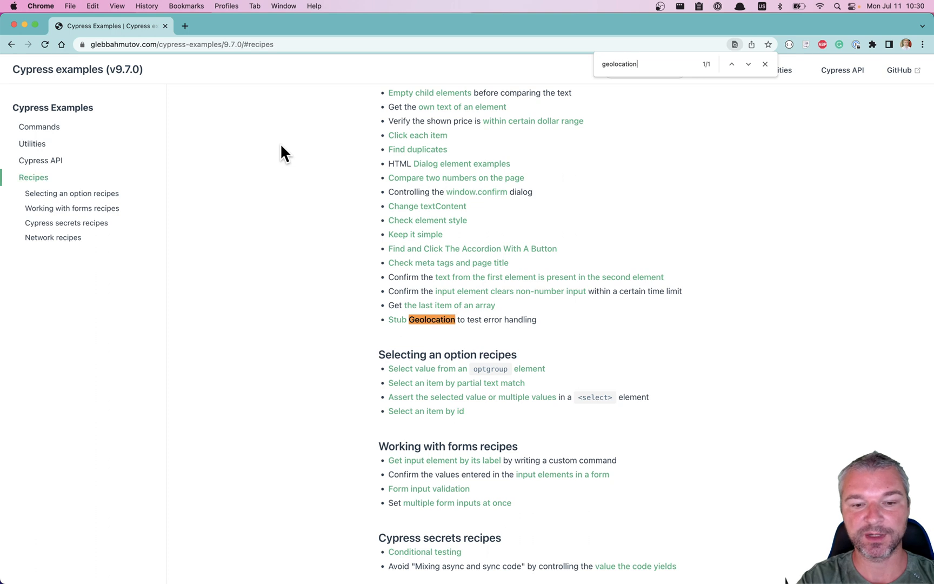
pyautogui.moveTo(248, 103)
pyautogui.write('stub')
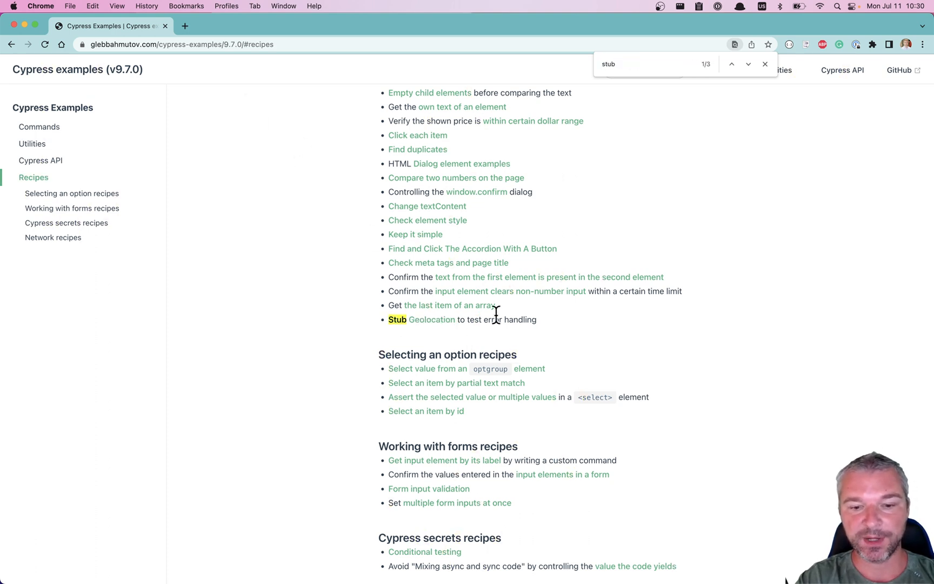
# - Navigate from the recipes list to the Spies, Stubs & Clocks documentation page
pyautogui.click(748, 64)
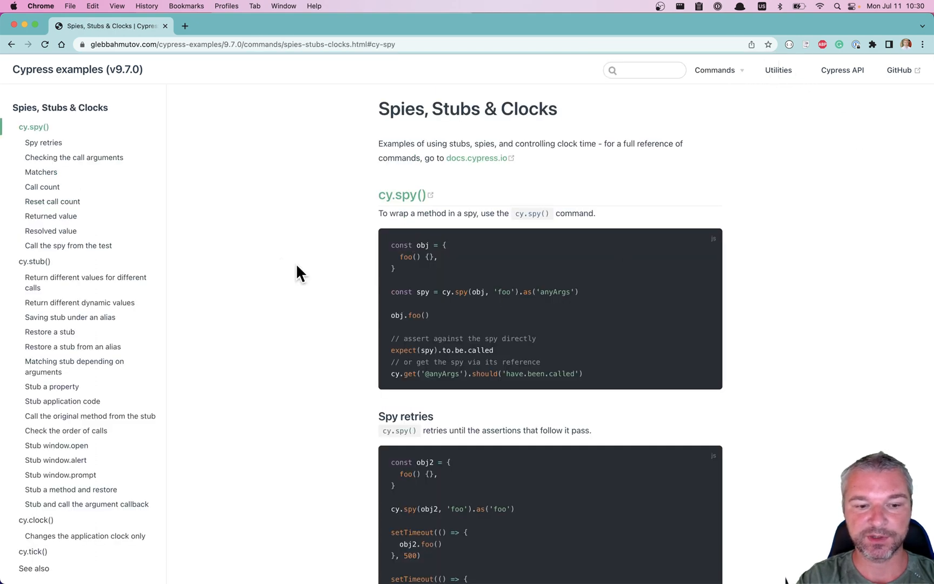
# - Browse the cy.stub() examples down to 'Saving stub under an alias' and 'Restore a stub'
pyautogui.click(85, 276)
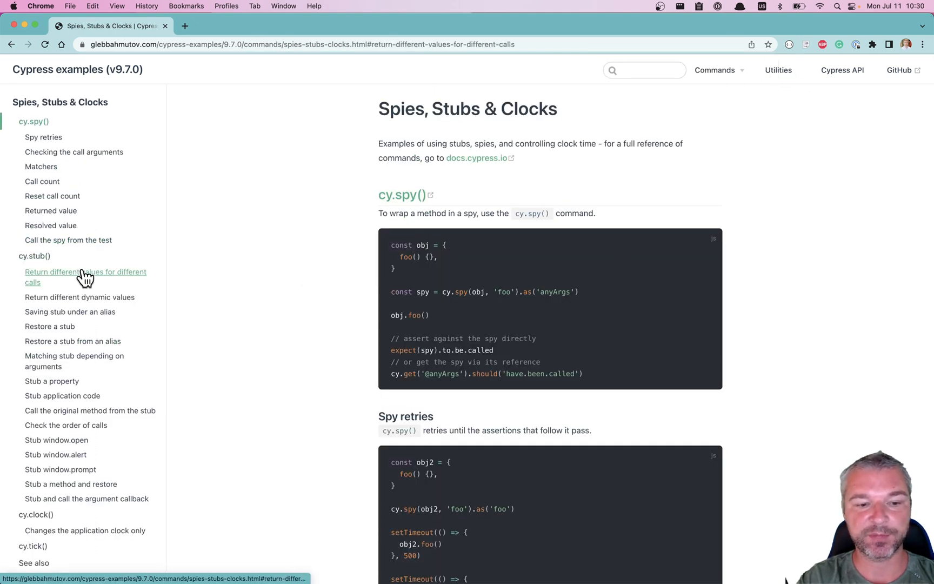
pyautogui.click(80, 296)
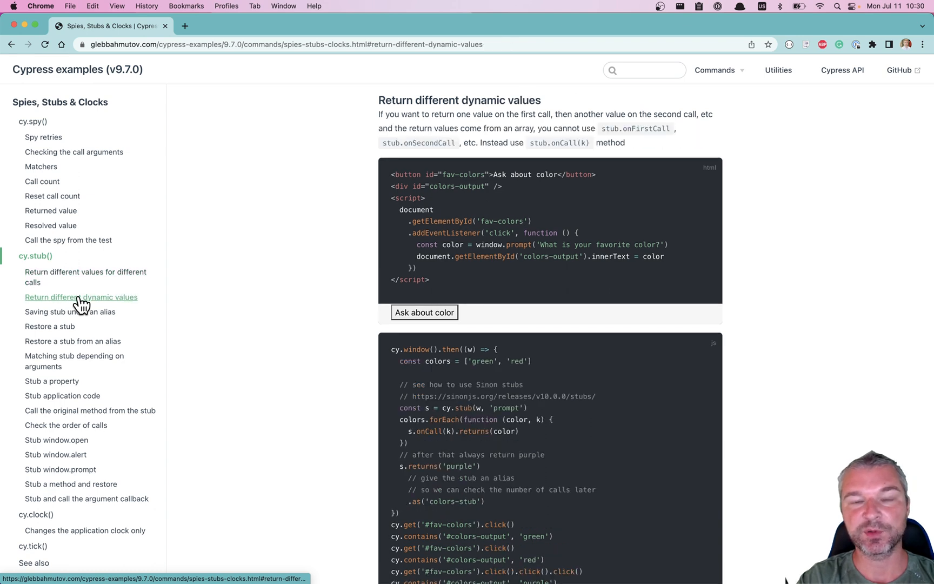
pyautogui.scroll(-3)
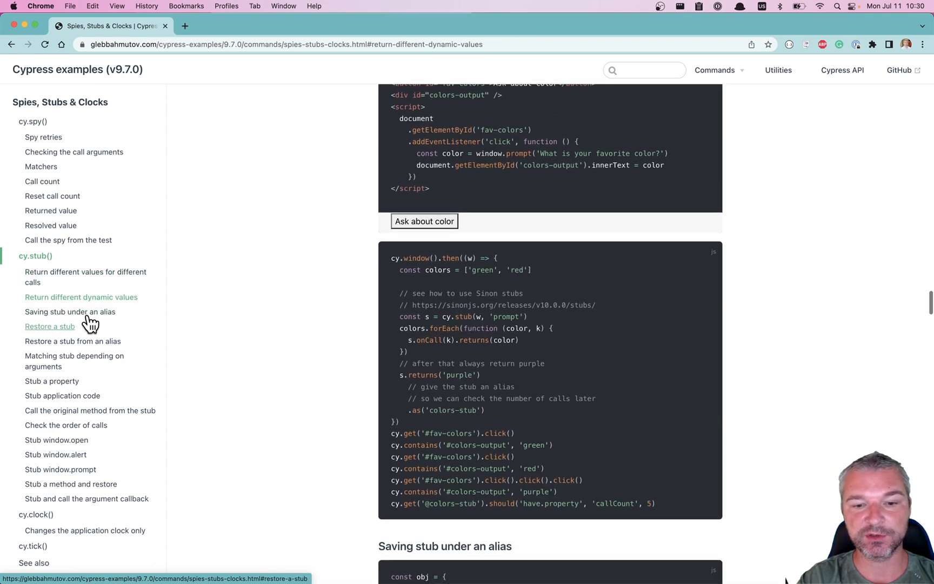
pyautogui.scroll(-3)
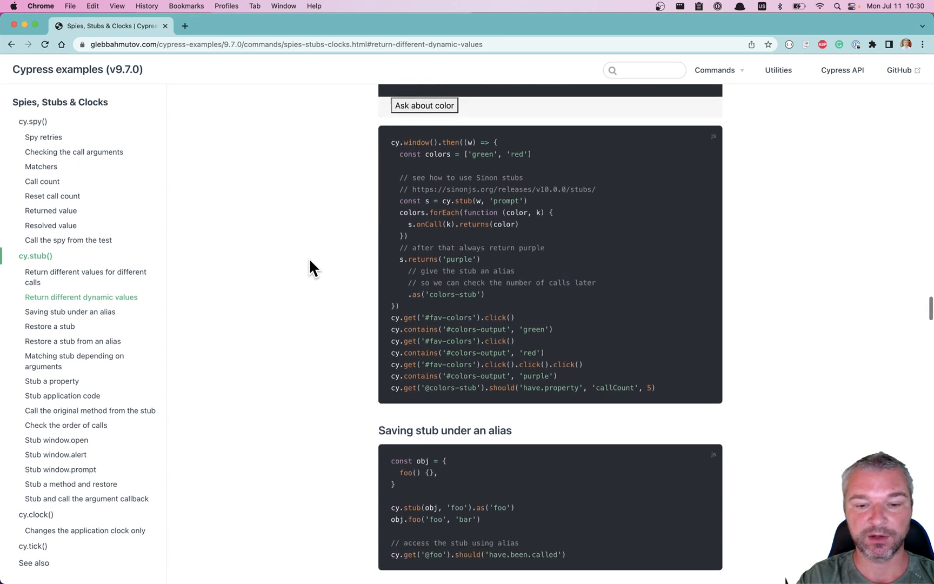
pyautogui.scroll(-3)
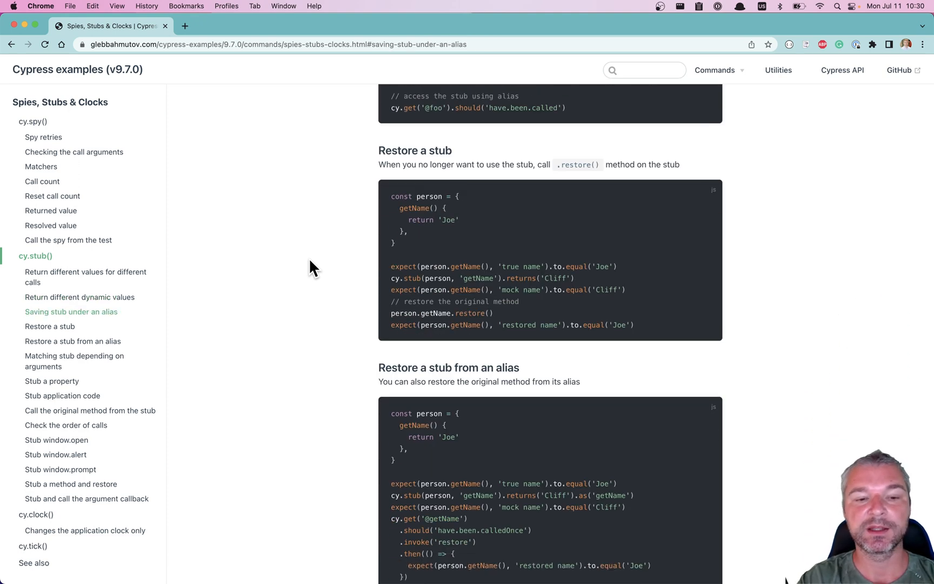
pyautogui.moveTo(300, 181)
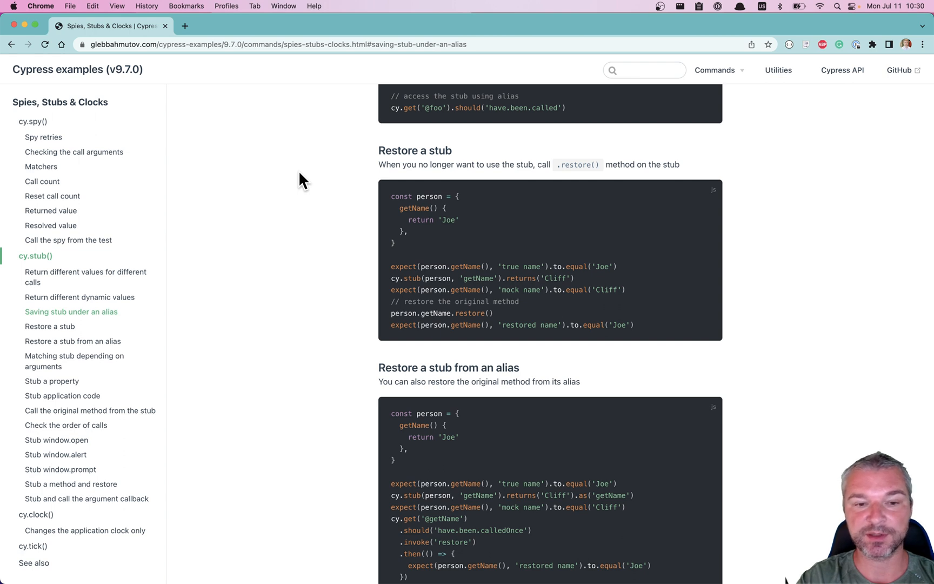